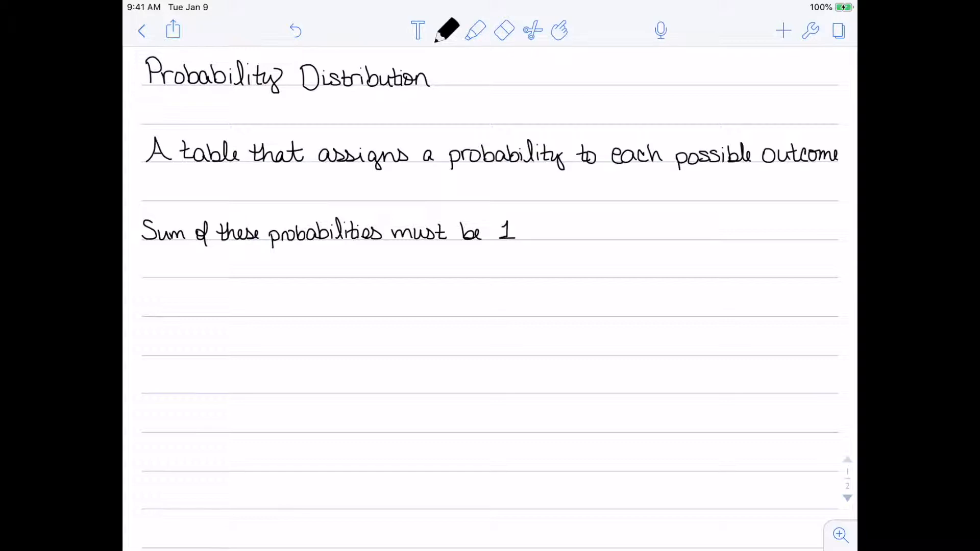
- Scroll down the page to continue the Probability Distribution notes
{"action": "scroll", "scroll_direction": "down", "scroll_amount": 3}
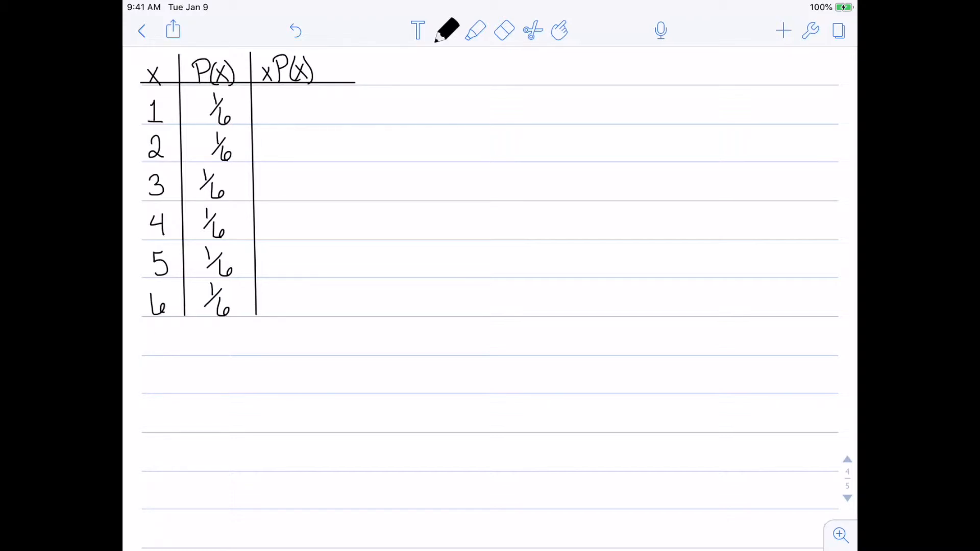
- Write the xP(x) values 1/6 through 6/6, the total 21/6, and the mean μ = 3.5
{"action": "left_click_drag", "start_coordinate": [278, 85], "coordinate": [277, 100]}
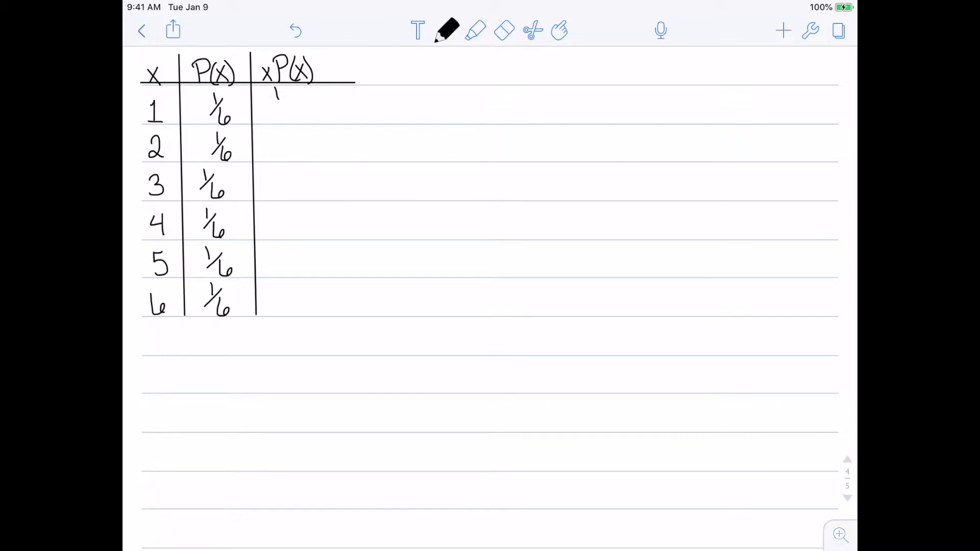
{"action": "left_click_drag", "start_coordinate": [274, 94], "coordinate": [300, 118]}
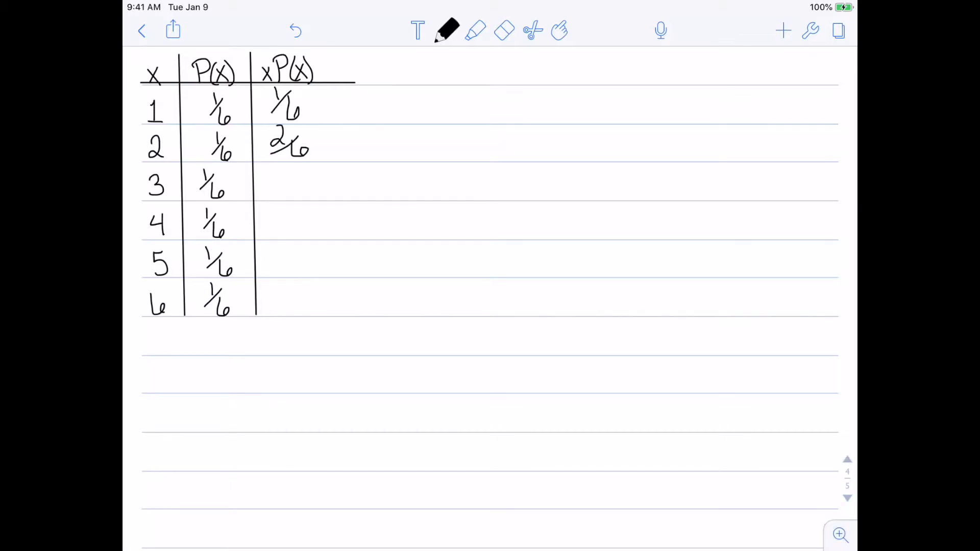
{"action": "left_click_drag", "start_coordinate": [272, 175], "coordinate": [307, 188]}
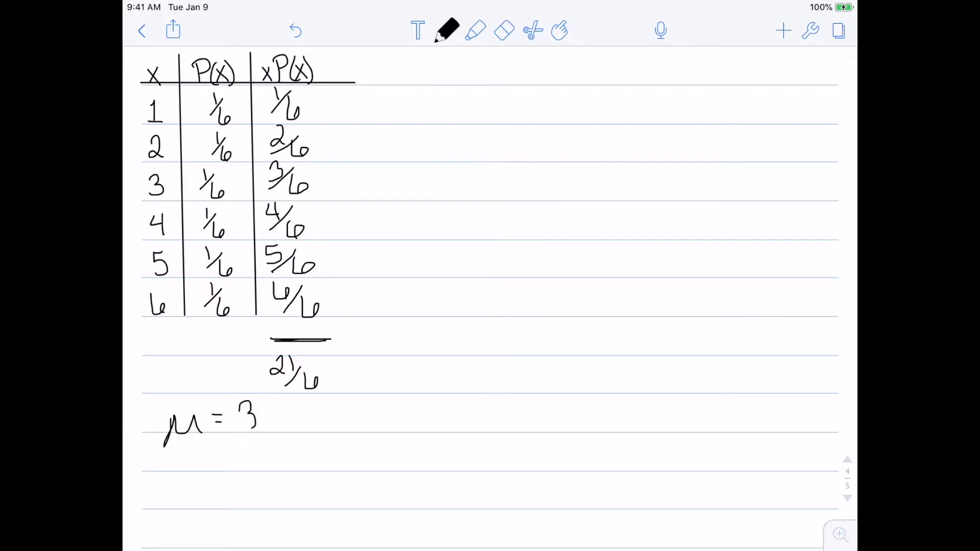
{"action": "type", "text": ".5"}
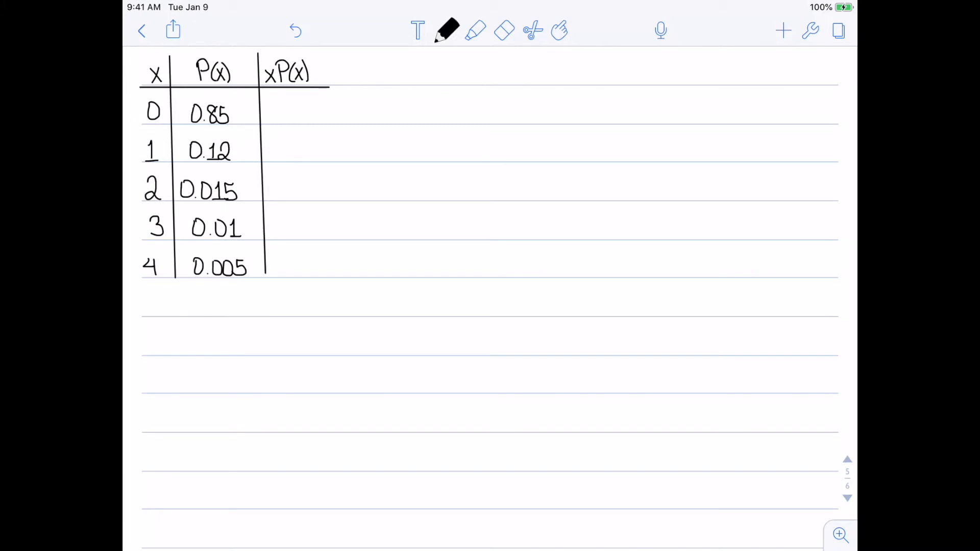
- Write 0 as the first xP(x) value in the x 0–4 table
{"action": "left_click_drag", "start_coordinate": [282, 100], "coordinate": [303, 116]}
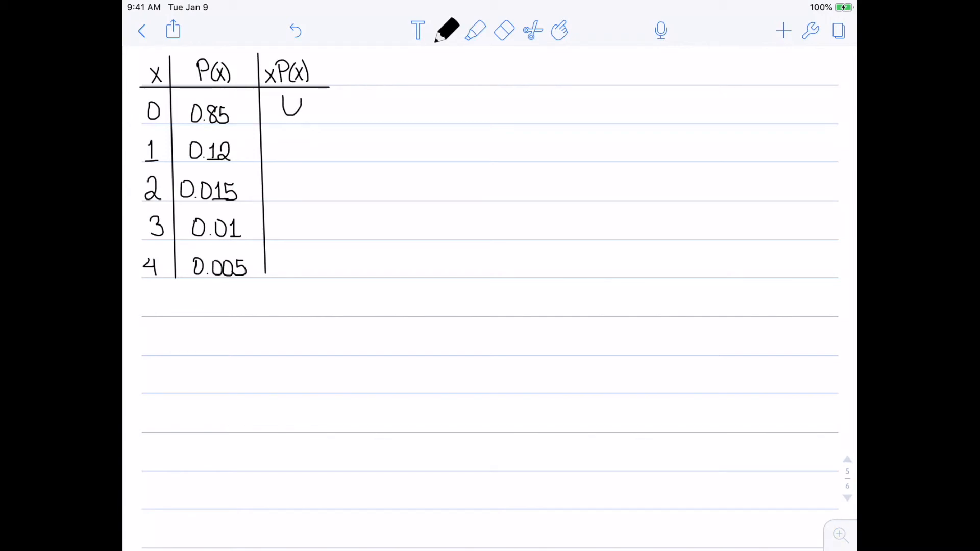